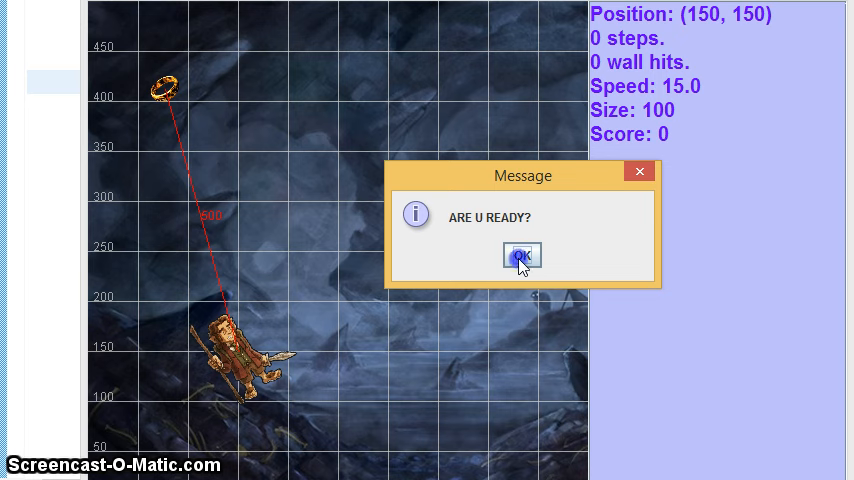
- Run the ring hunt, then dismiss the 'ARE U READY?' and congratulations messages
{"action": "left_click", "coordinate": [520, 256]}
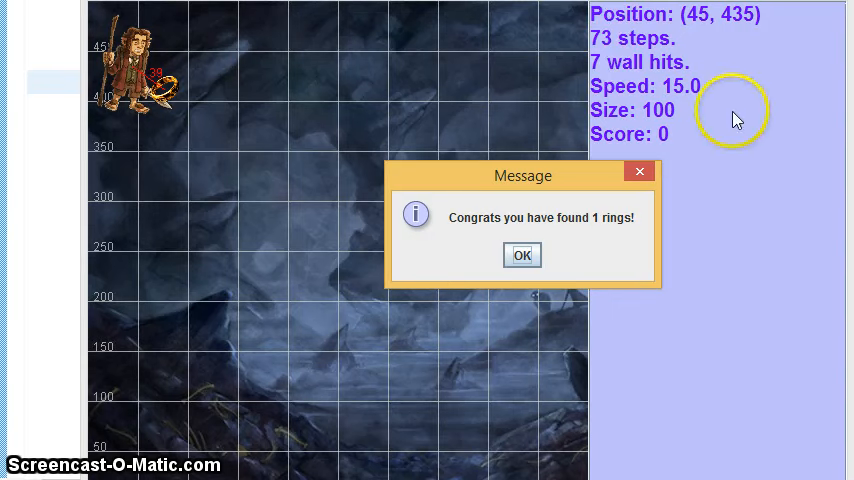
{"action": "mouse_move", "coordinate": [615, 82]}
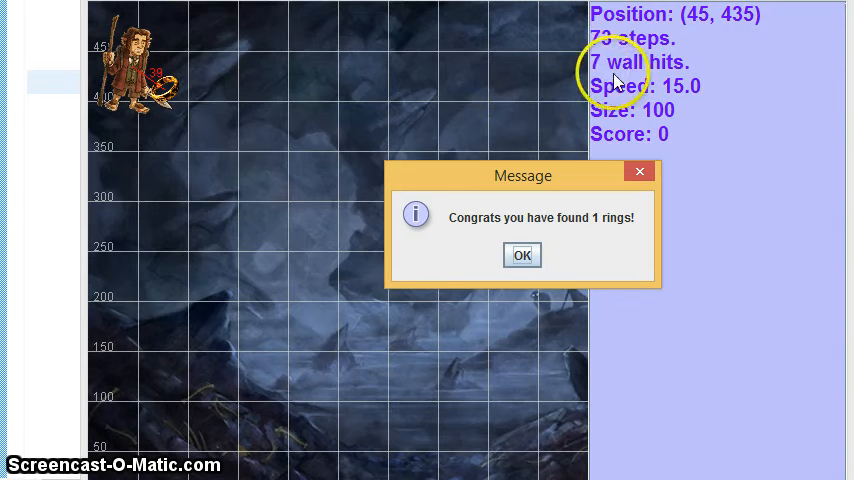
{"action": "mouse_move", "coordinate": [595, 80]}
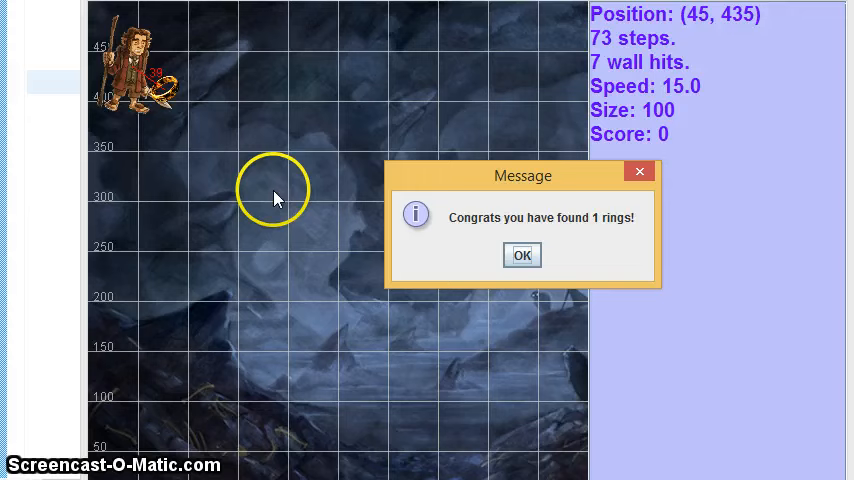
{"action": "mouse_move", "coordinate": [352, 250]}
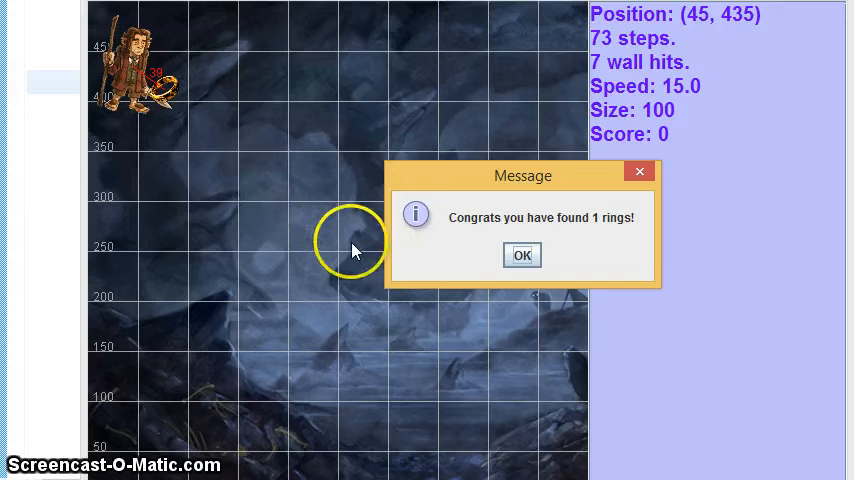
{"action": "left_click", "coordinate": [522, 254]}
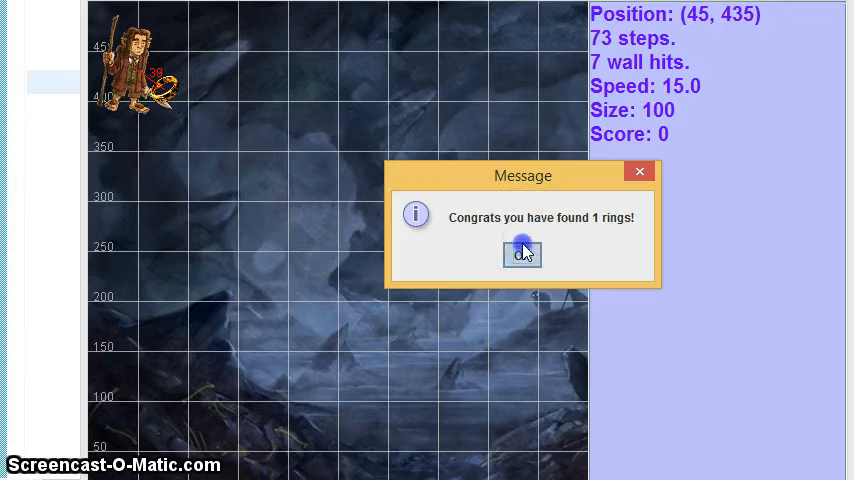
{"action": "left_click", "coordinate": [522, 253]}
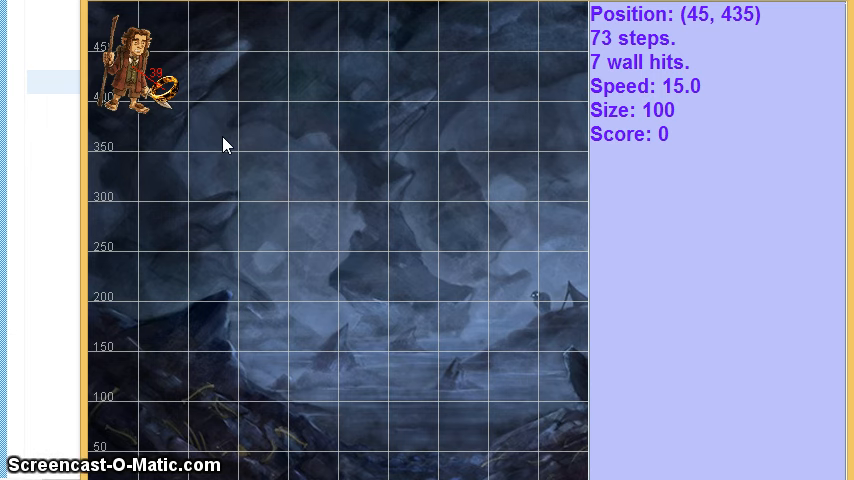
{"action": "left_click", "coordinate": [247, 190]}
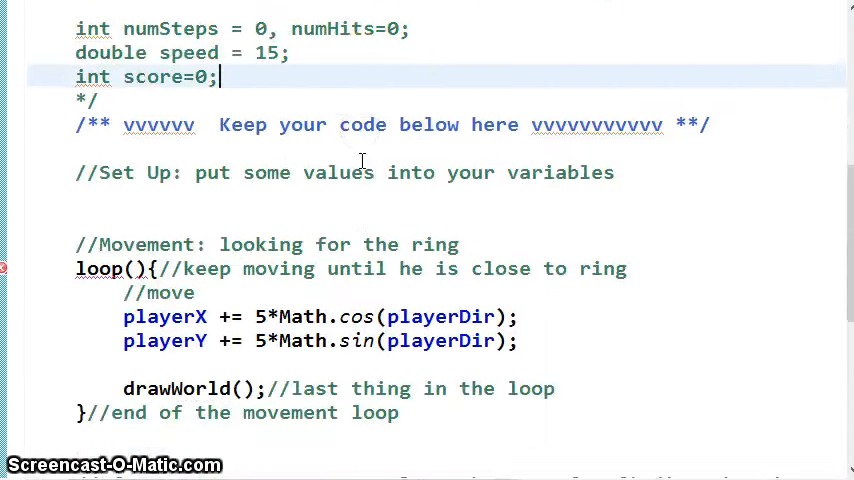
{"action": "scroll", "scroll_direction": "down", "scroll_amount": 3}
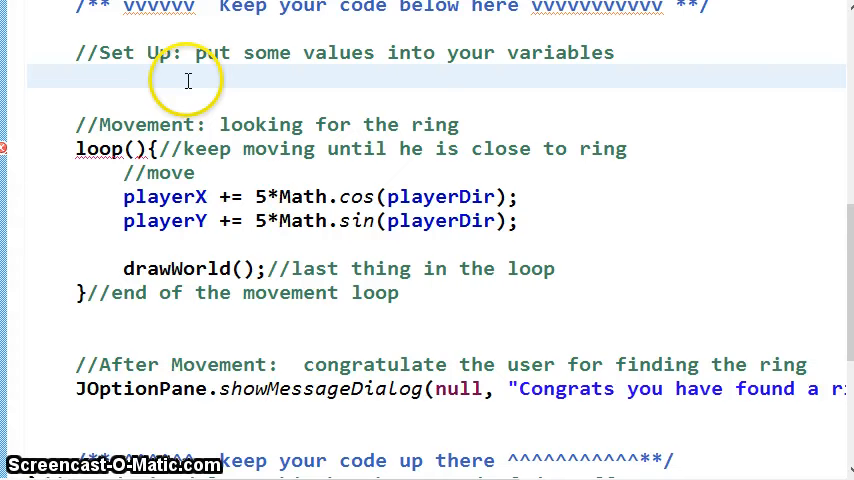
{"action": "left_click_drag", "start_coordinate": [77, 148], "coordinate": [398, 292]}
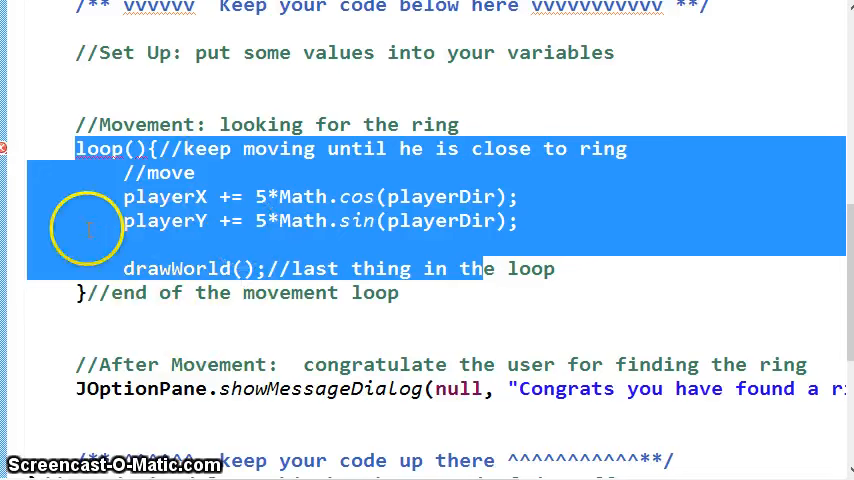
{"action": "mouse_move", "coordinate": [265, 247]}
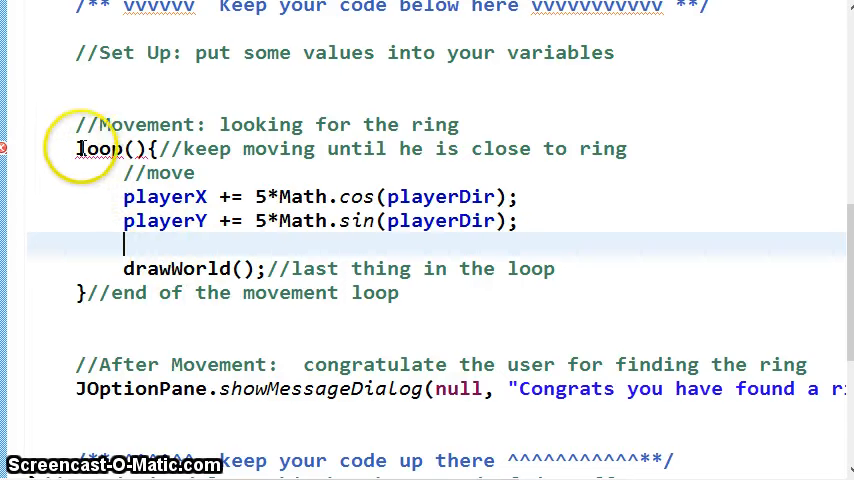
{"action": "left_click_drag", "start_coordinate": [77, 148], "coordinate": [400, 292]}
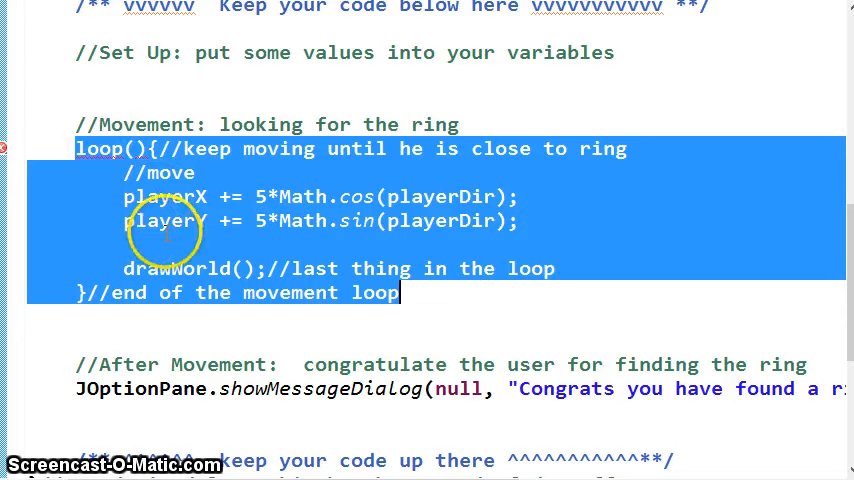
{"action": "left_click", "coordinate": [127, 268]}
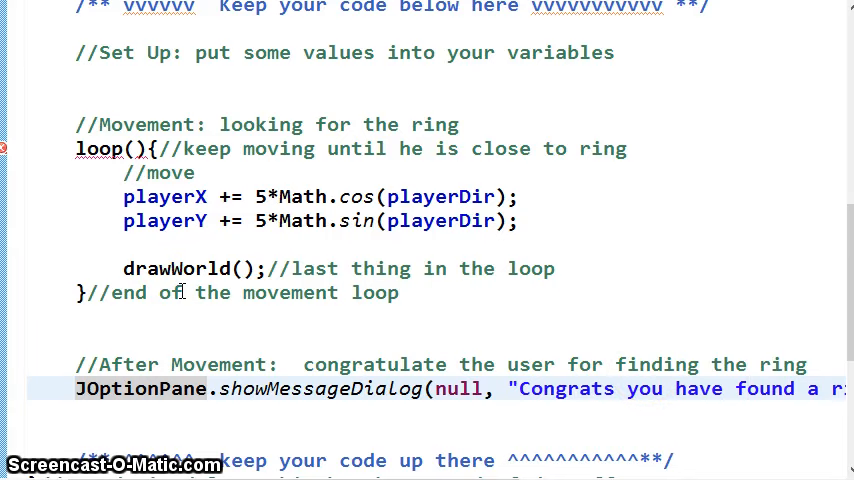
{"action": "scroll", "scroll_direction": "down", "scroll_amount": 3}
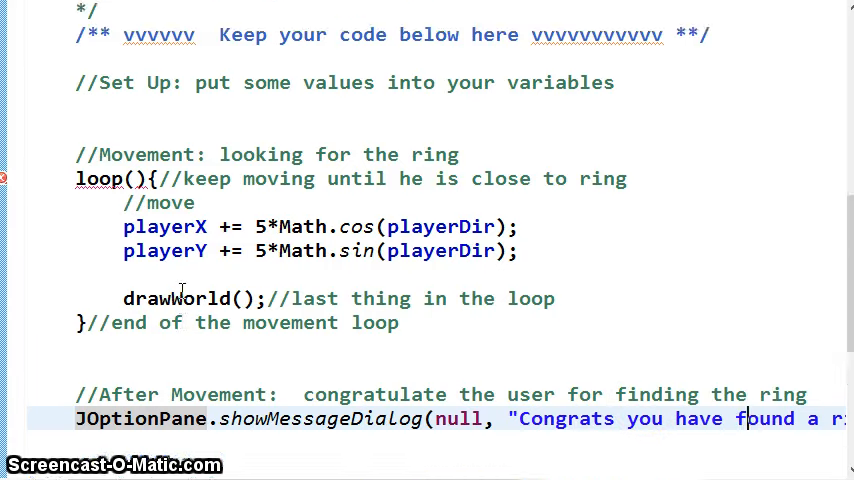
{"action": "scroll", "scroll_direction": "down", "scroll_amount": 3}
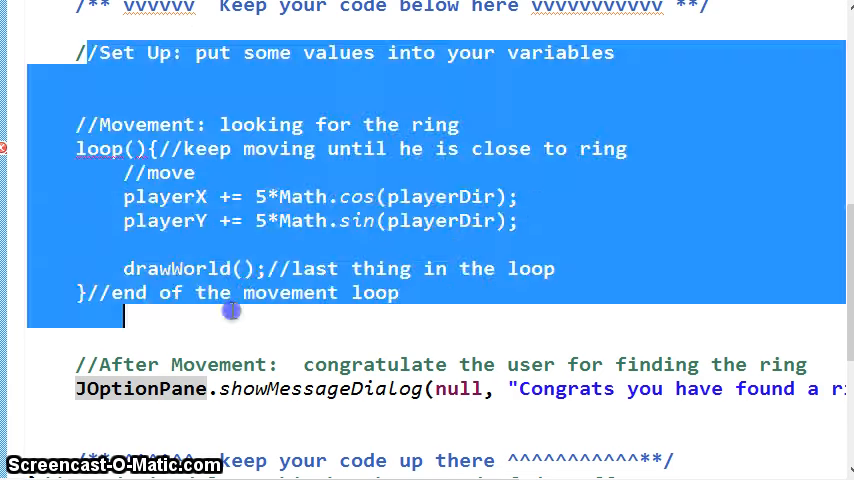
- Insert loop(){ with comment '//make him find 5 rings!' above the setup code
{"action": "left_click", "coordinate": [197, 172]}
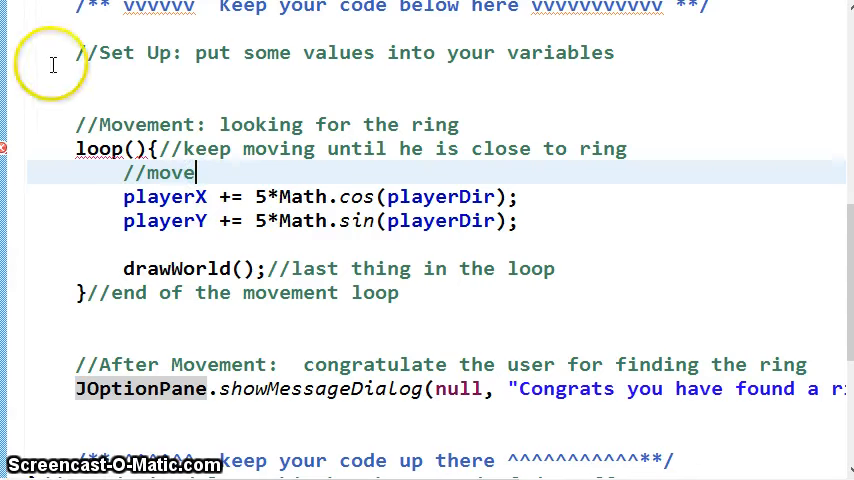
{"action": "left_click_drag", "start_coordinate": [76, 52], "coordinate": [262, 292]}
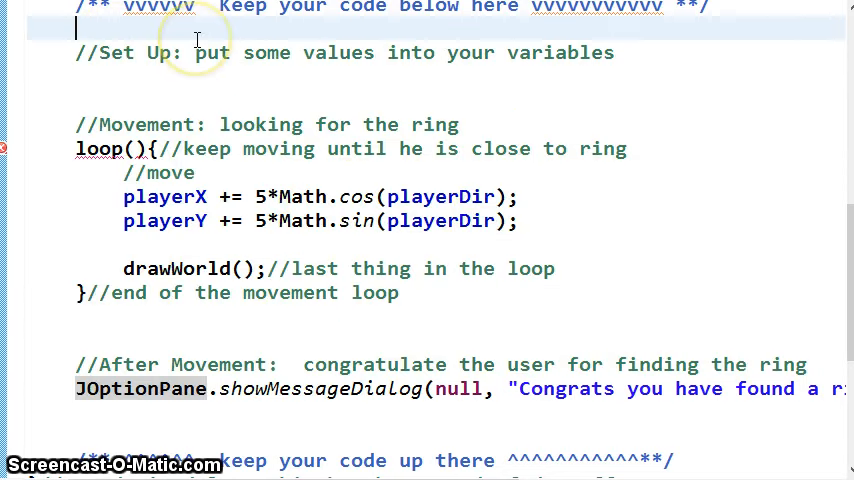
{"action": "type", "text": "re"}
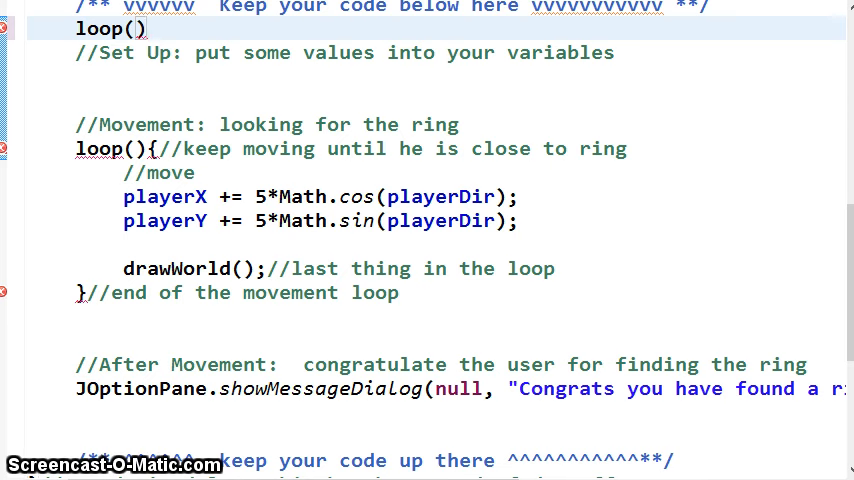
{"action": "type", "text": "{"}
{"action": "left_click", "coordinate": [458, 437]}
{"action": "type", "text": "}"}
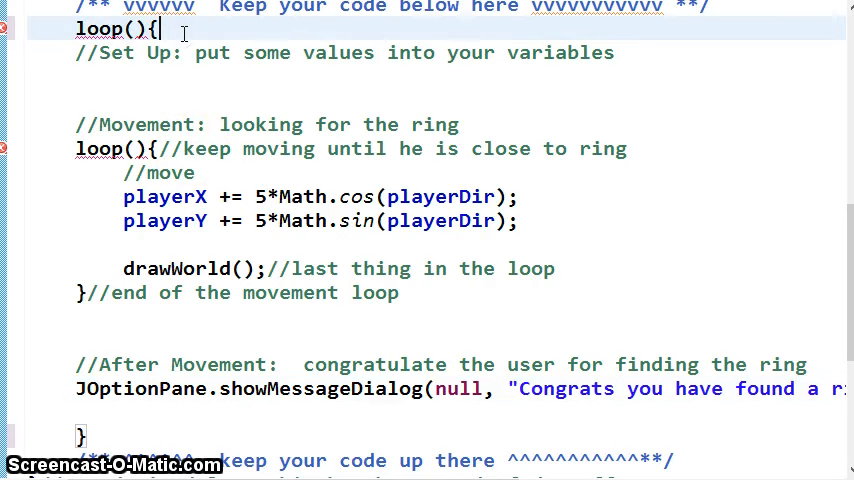
{"action": "type", "text": "//make h"}
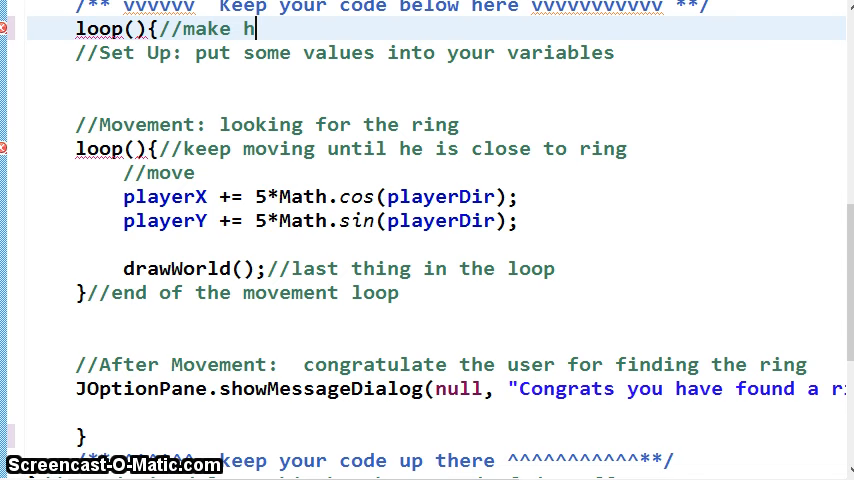
{"action": "type", "text": "im find 5 rings!"}
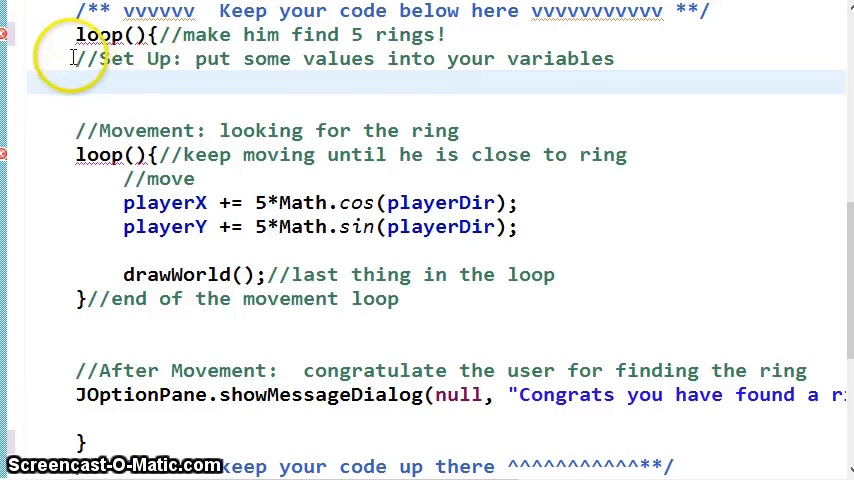
- Indent the setup, movement and congratulations code inside the outer loop
{"action": "left_click_drag", "start_coordinate": [76, 58], "coordinate": [517, 411]}
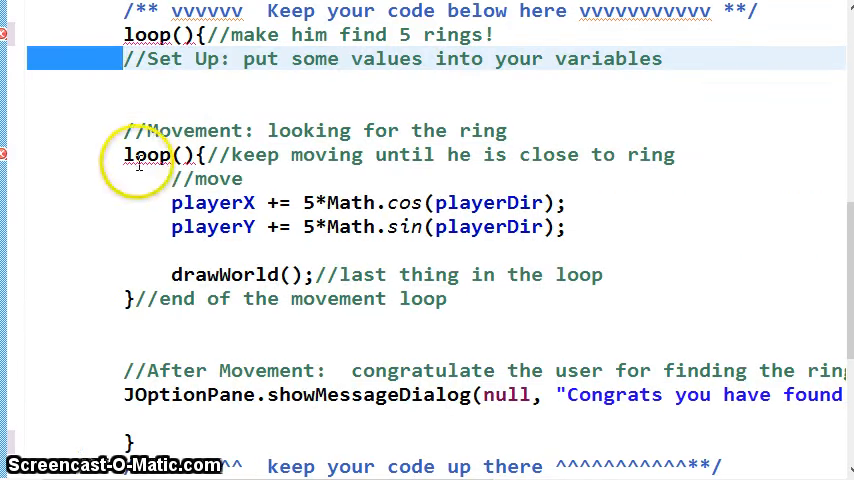
{"action": "left_click_drag", "start_coordinate": [128, 34], "coordinate": [130, 440]}
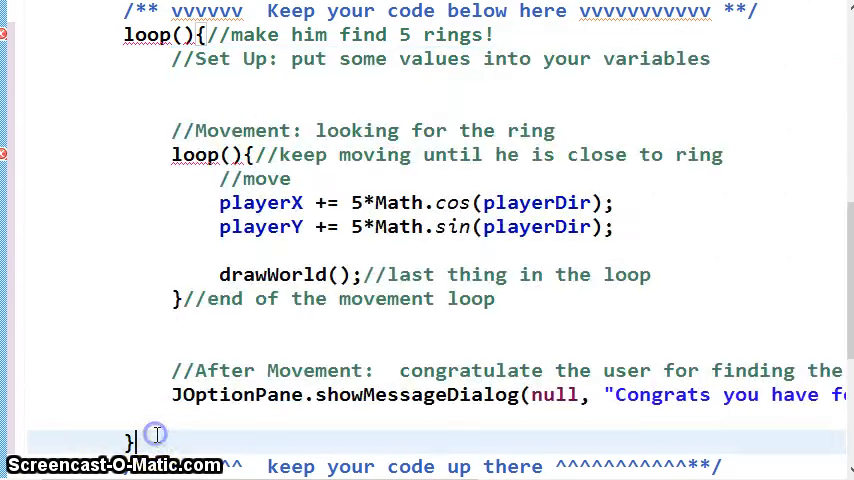
- Comment the closing brace 'end the "find 5 rings loop"' and set distance = 5000 in setup
{"action": "type", "text": "//end the"}
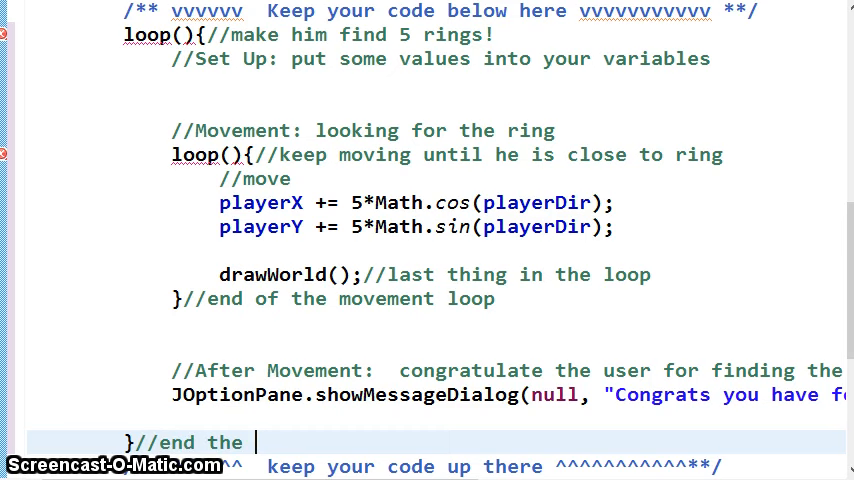
{"action": "type", "text": "\"find 5 rings loop"}
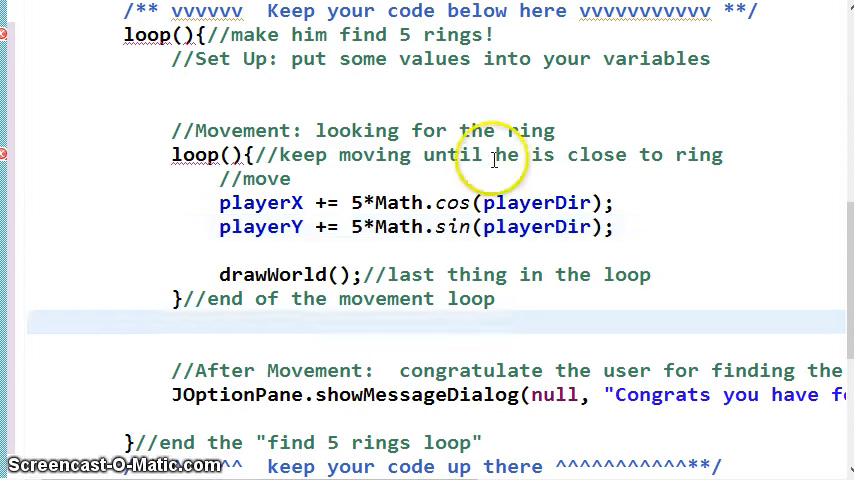
{"action": "scroll", "scroll_direction": "up", "scroll_amount": 3}
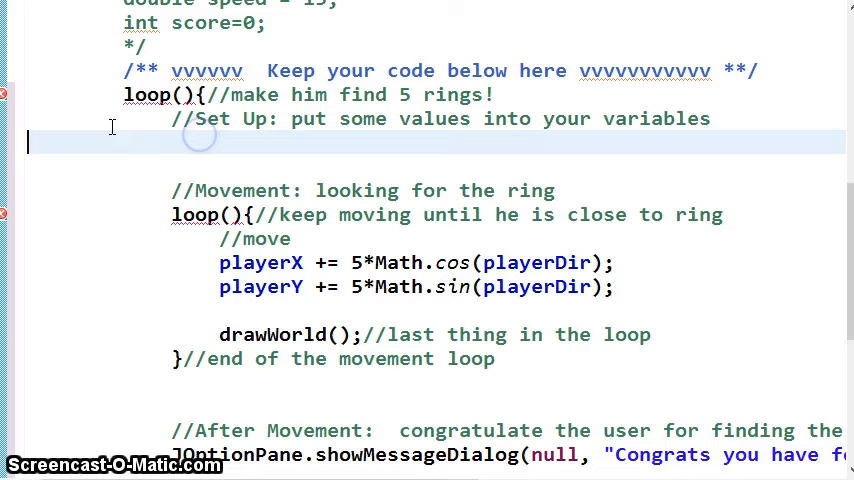
{"action": "scroll", "scroll_direction": "down", "scroll_amount": 3}
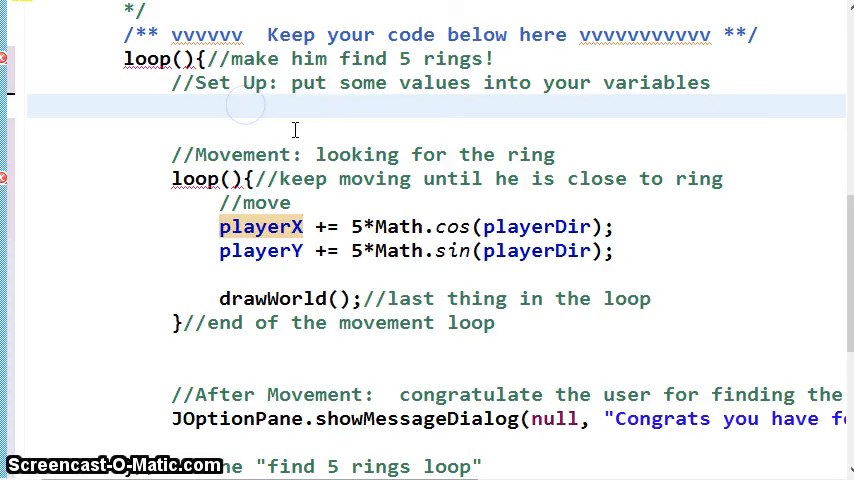
{"action": "type", "text": "distance"}
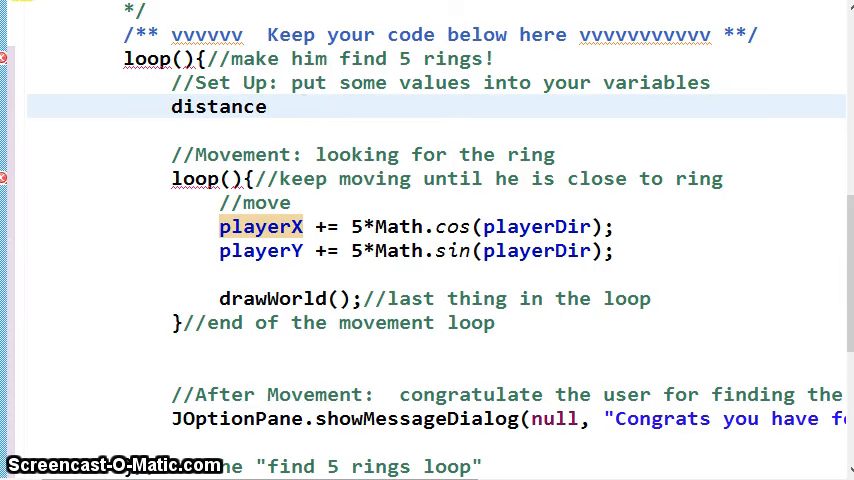
{"action": "type", "text": "= 5000;"}
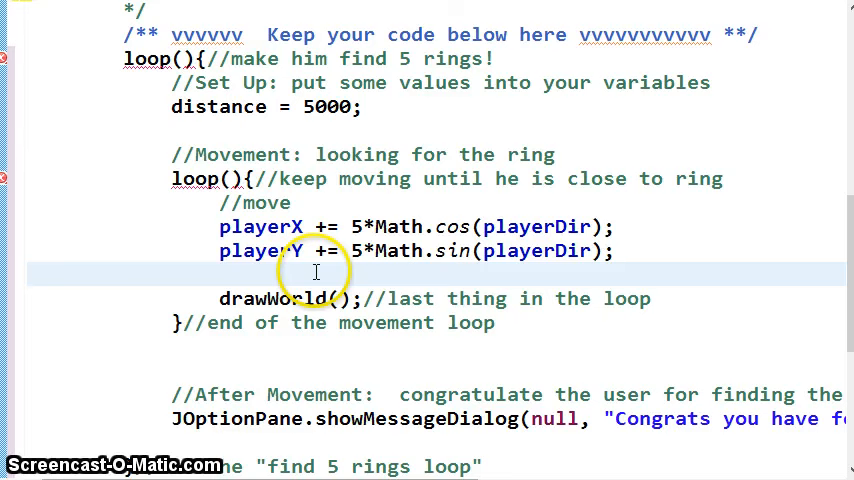
{"action": "mouse_move", "coordinate": [200, 207]}
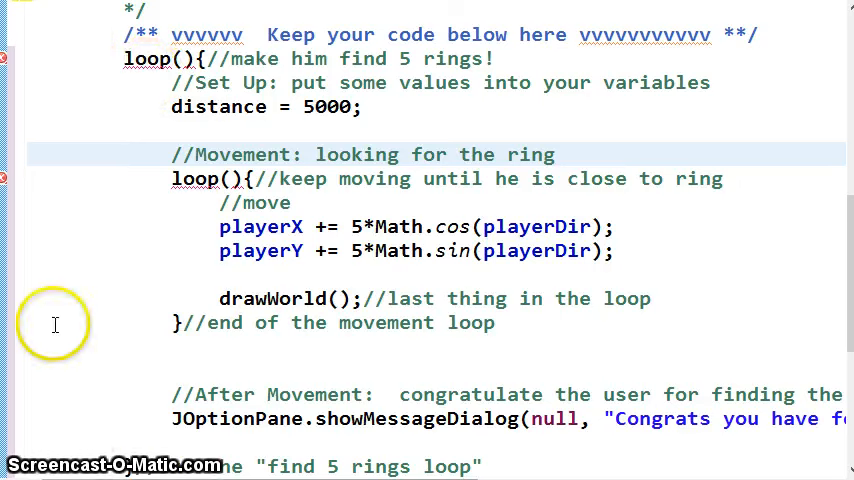
{"action": "mouse_move", "coordinate": [190, 323]}
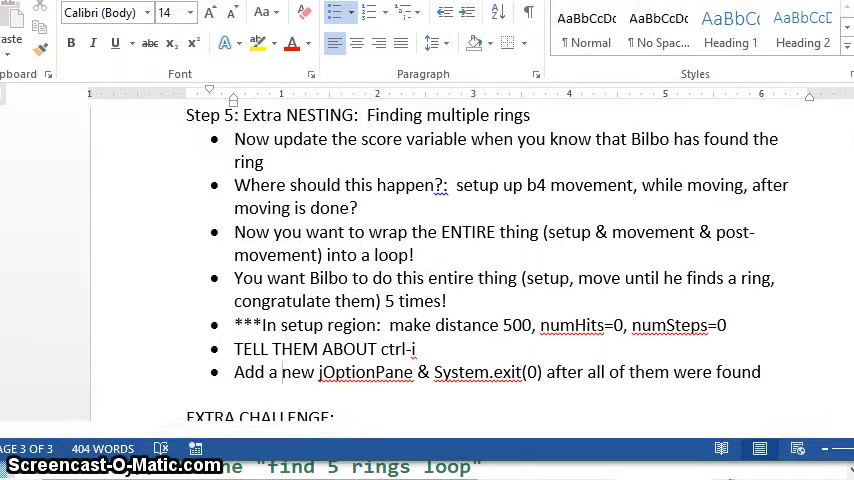
{"action": "scroll", "scroll_direction": "down", "scroll_amount": 3}
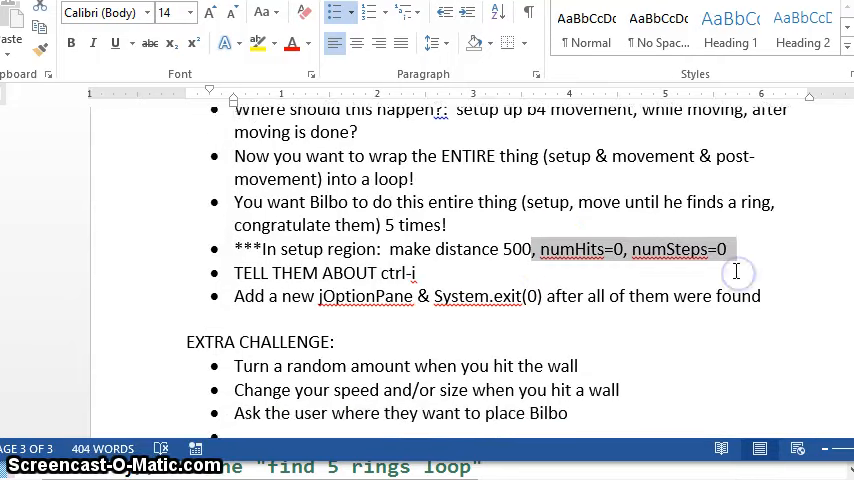
{"action": "scroll", "scroll_direction": "down", "scroll_amount": 3}
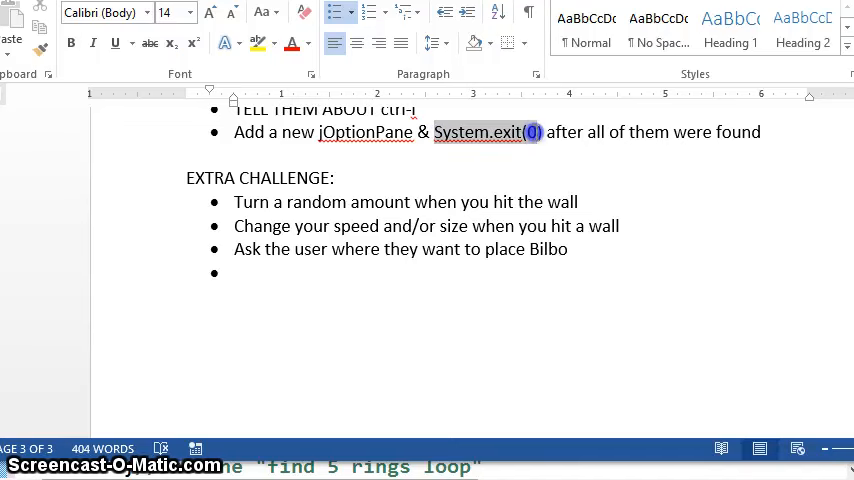
{"action": "left_click", "coordinate": [530, 132]}
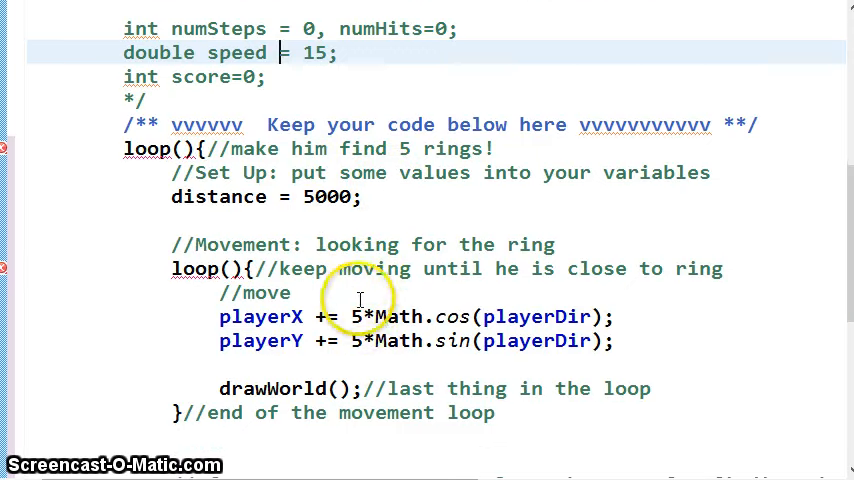
- Replace the constant 5 in the playerX movement line with speed
{"action": "double_click", "coordinate": [353, 316]}
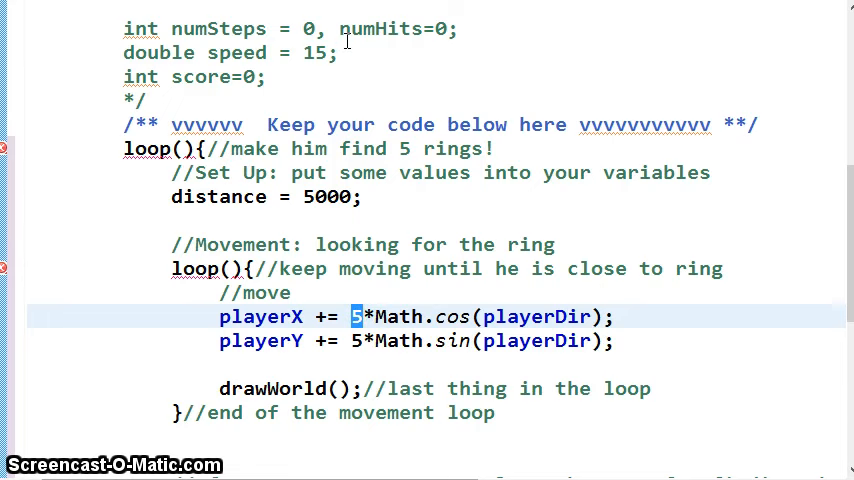
{"action": "type", "text": "sp"}
{"action": "type", "text": "spe"}
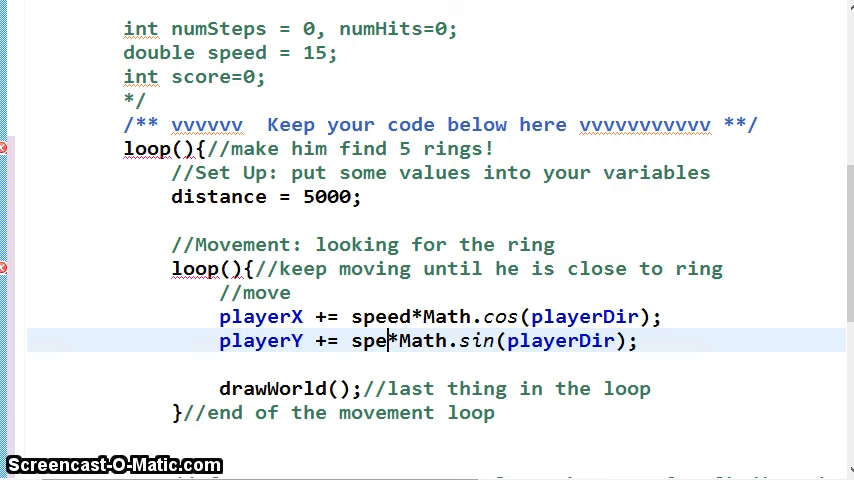
{"action": "type", "text": "ed"}
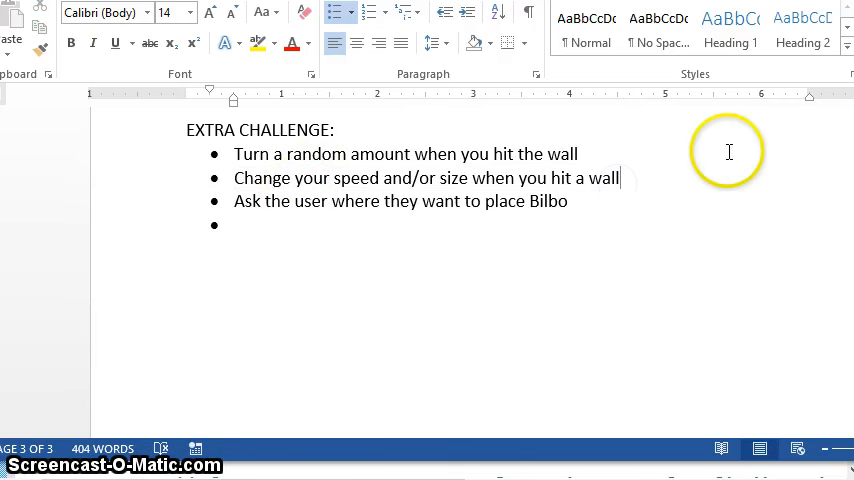
- Add a challenge bullet: break if Bilbo's speed gets to 0 or his size is too small
{"action": "key", "text": "enter"}
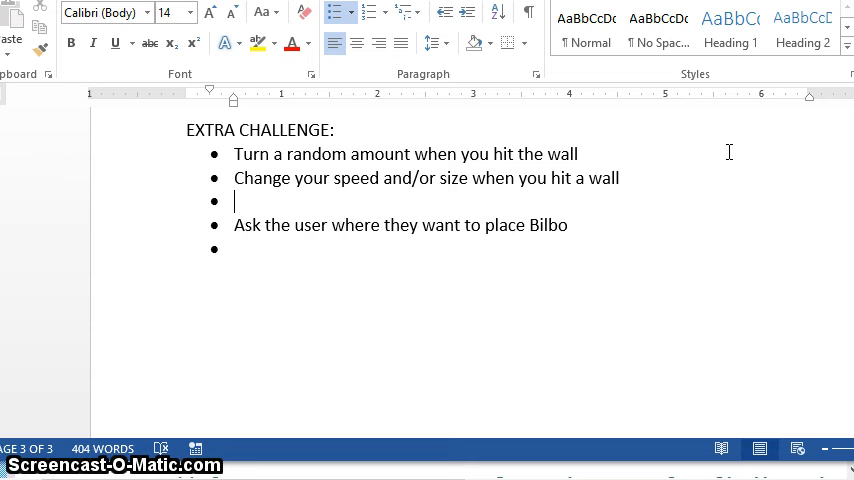
{"action": "type", "text": "USE"}
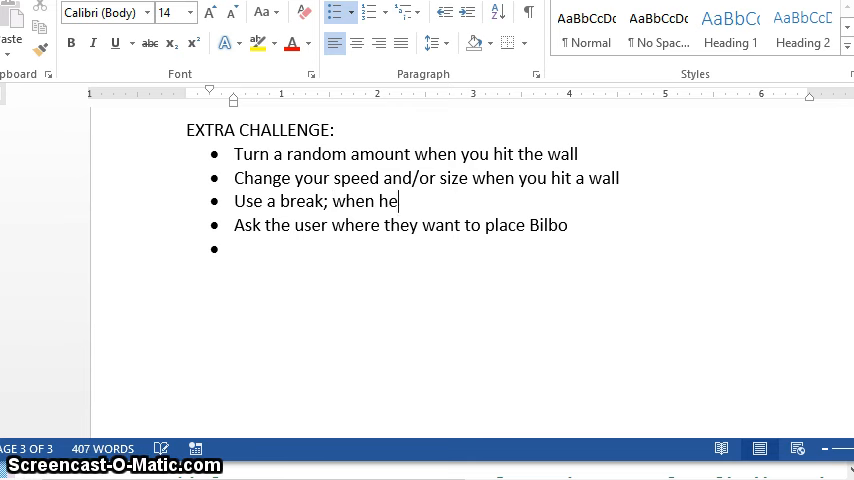
{"action": "type", "text": "s speed"}
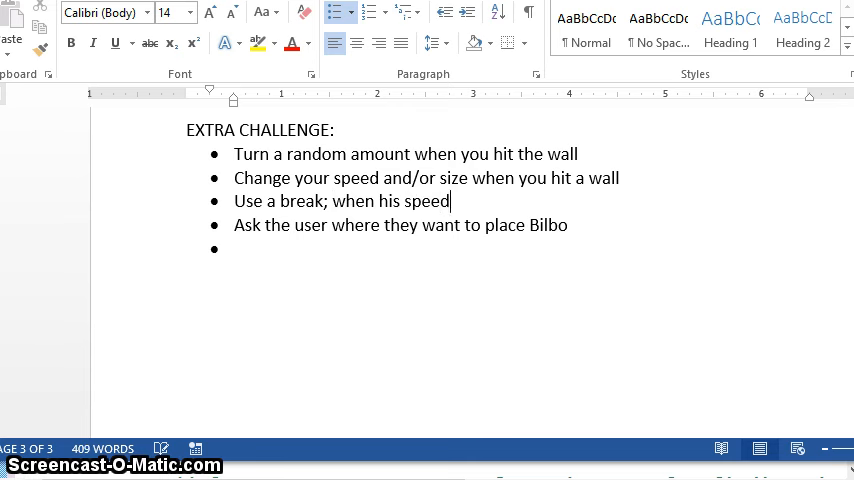
{"action": "type", "text": "gets to 0 o"}
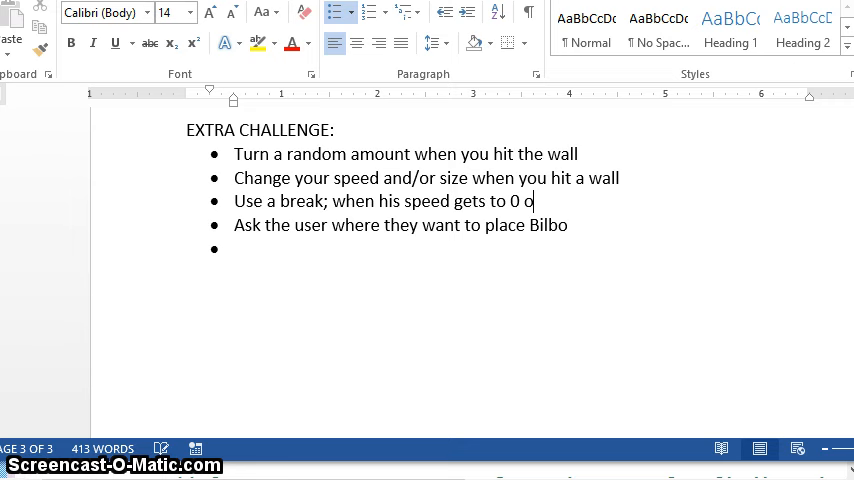
{"action": "type", "text": "r his size is"}
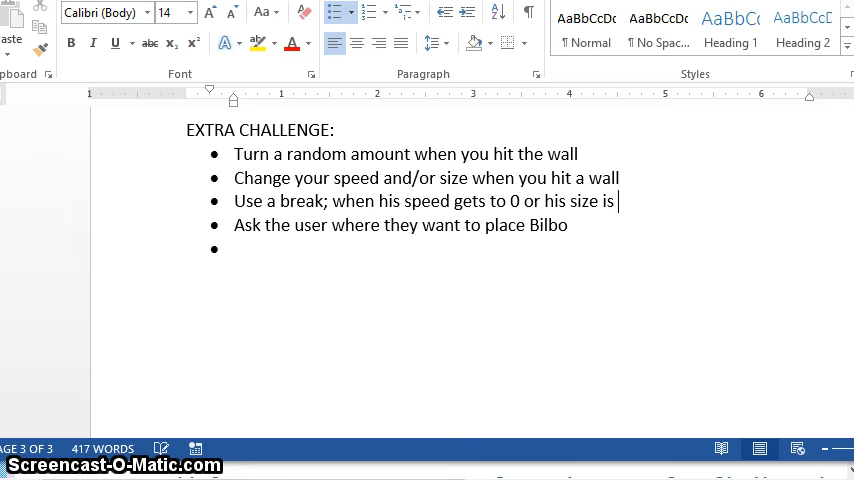
{"action": "type", "text": "too s"}
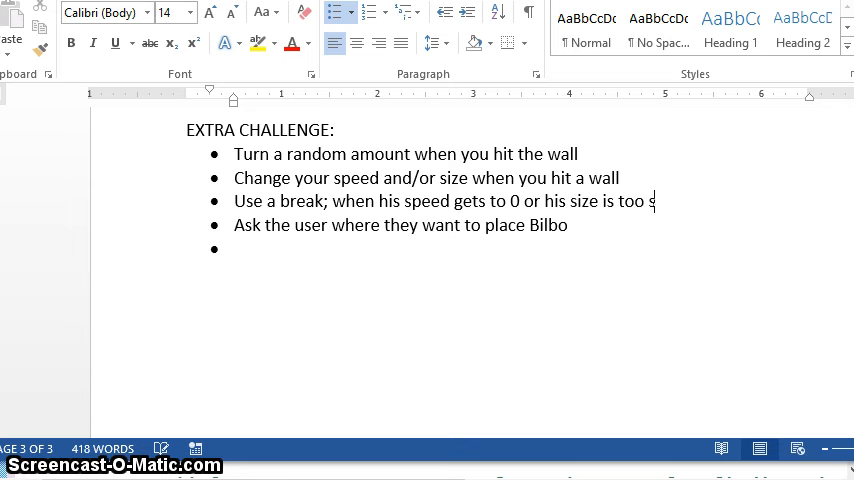
{"action": "type", "text": "mall"}
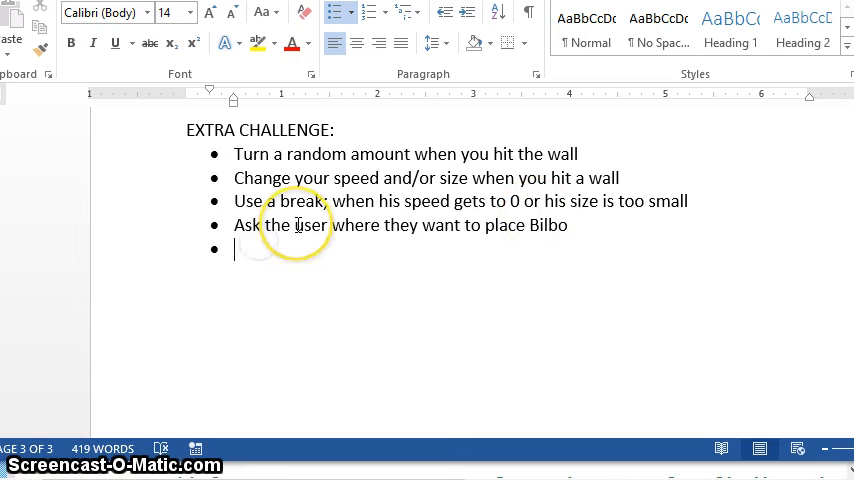
- Add an 'In setup' teleport-Bilbo bullet and append 'or how fast he should go' to placement
{"action": "type", "text": "In setup"}
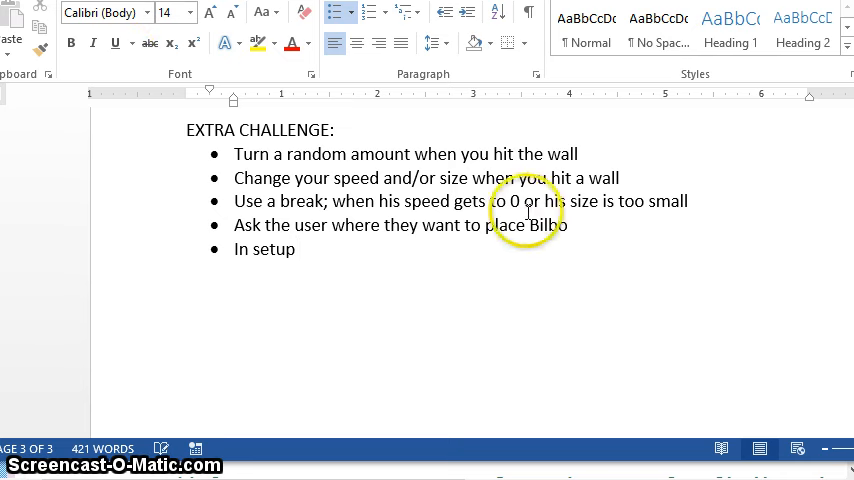
{"action": "type", "text": "or"}
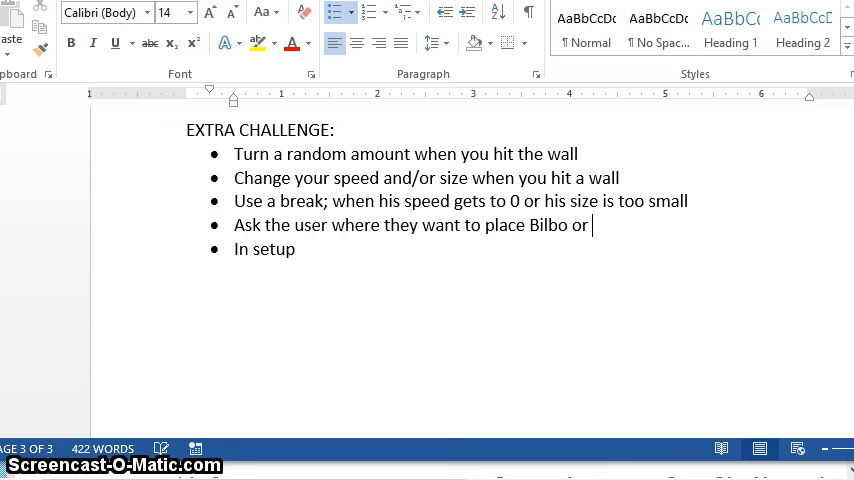
{"action": "type", "text": "how fast he should go"}
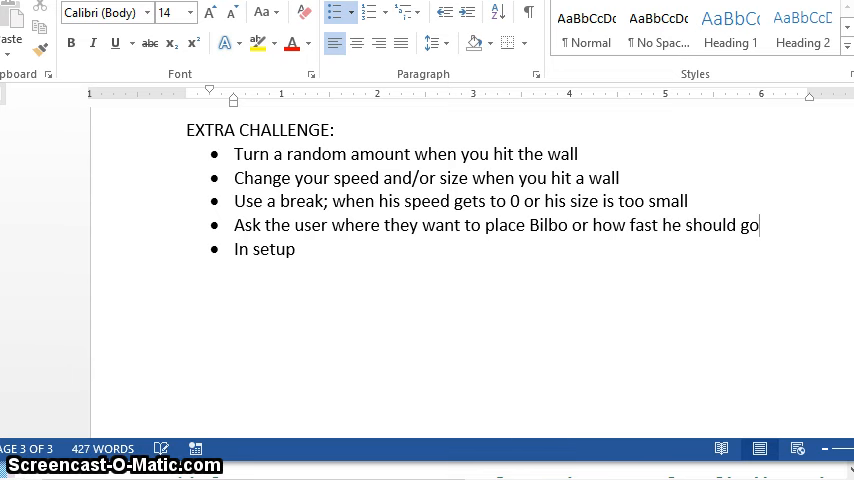
{"action": "left_click", "coordinate": [310, 248]}
{"action": "type", "text": ": teleport b"}
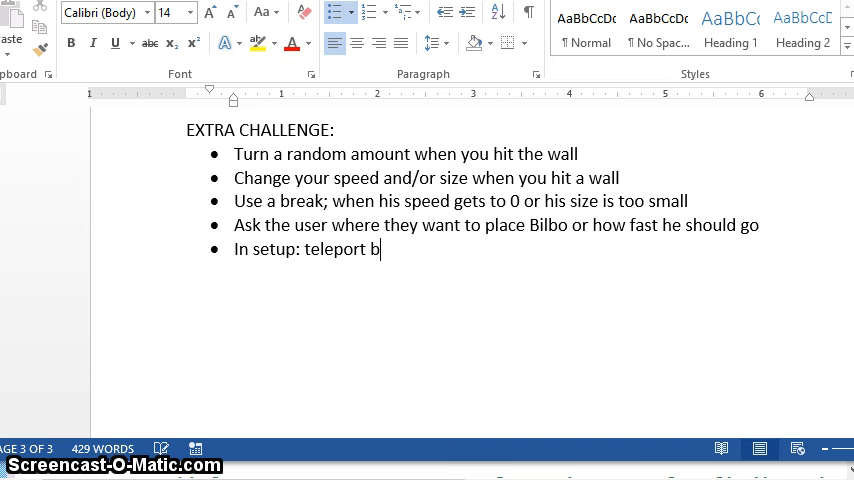
{"action": "type", "text": "ilbo severa"}
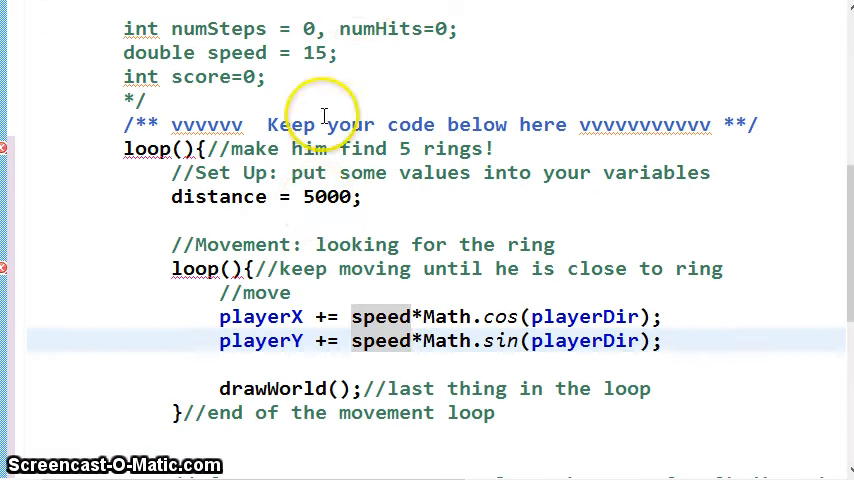
{"action": "scroll", "scroll_direction": "down", "scroll_amount": 3}
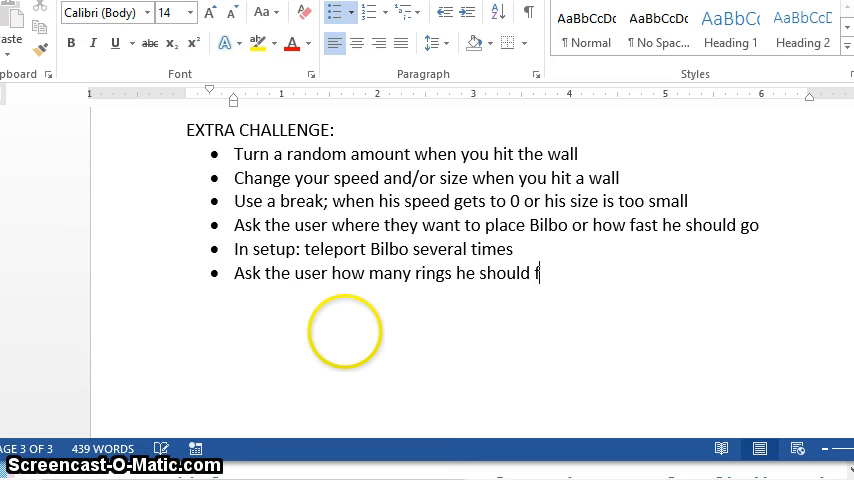
- Type the bullet 'Ask the user how many rings he should find'
{"action": "type", "text": "ind"}
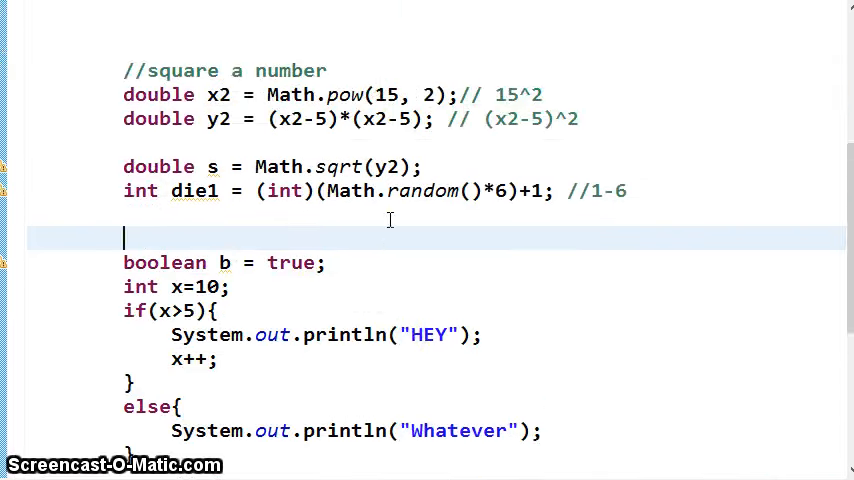
{"action": "scroll", "scroll_direction": "up", "scroll_amount": 3}
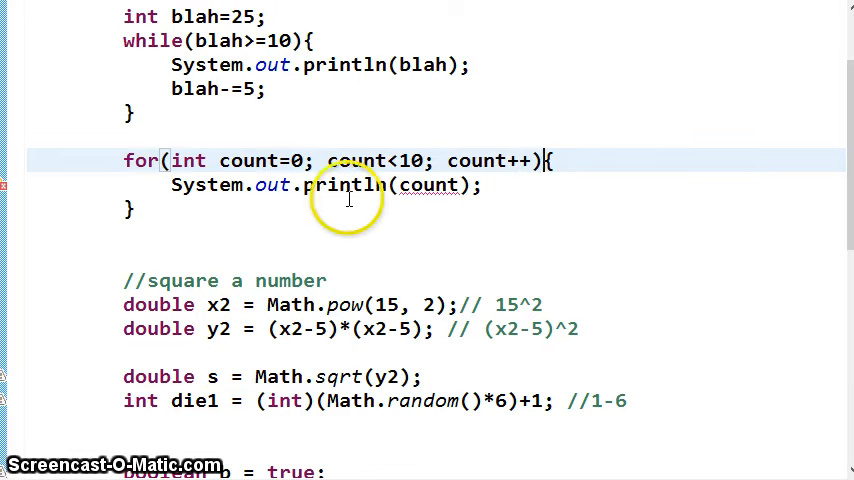
{"action": "scroll", "scroll_direction": "down", "scroll_amount": 3}
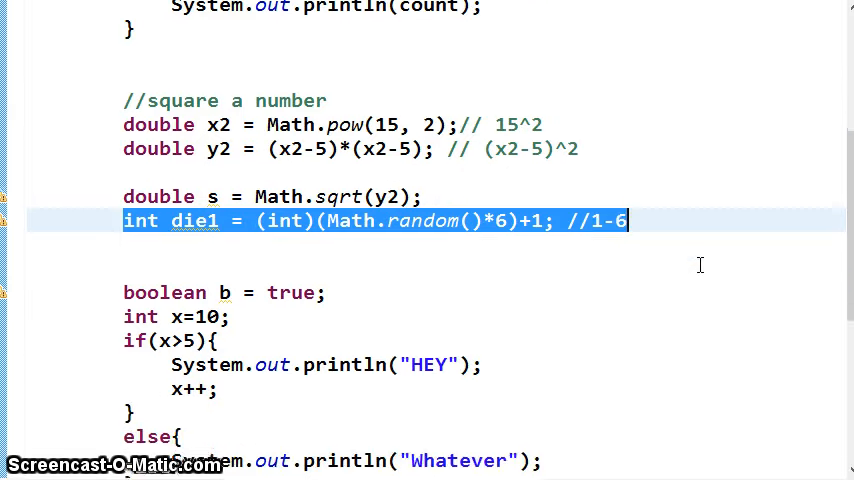
{"action": "scroll", "scroll_direction": "down", "scroll_amount": 3}
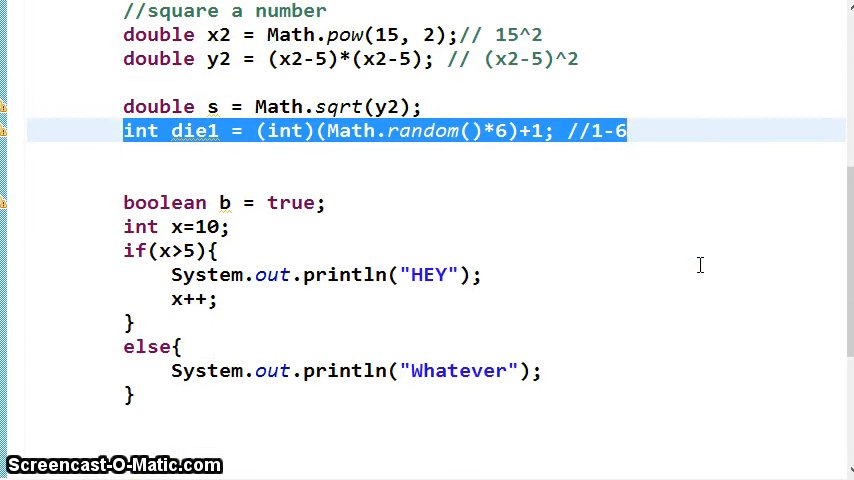